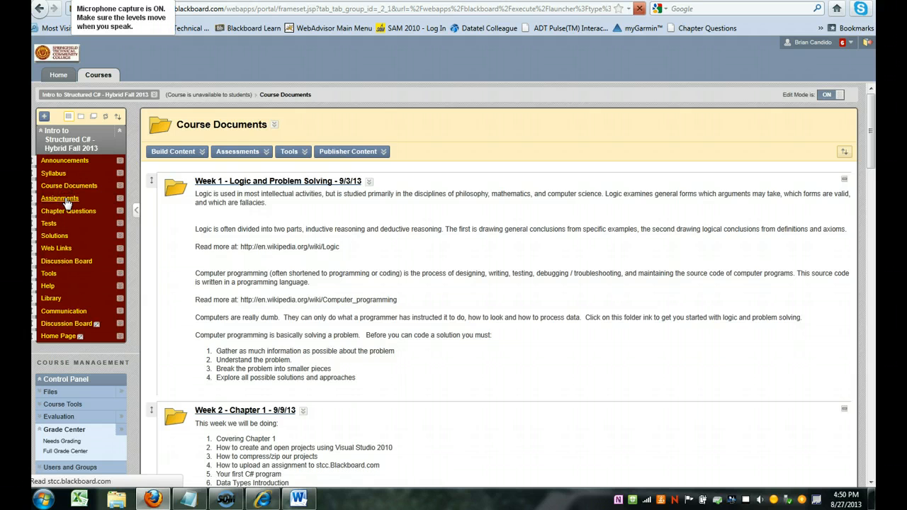
- From the course Assignments list, open the First C# Program - Hello World upload page
left_click(60, 195)
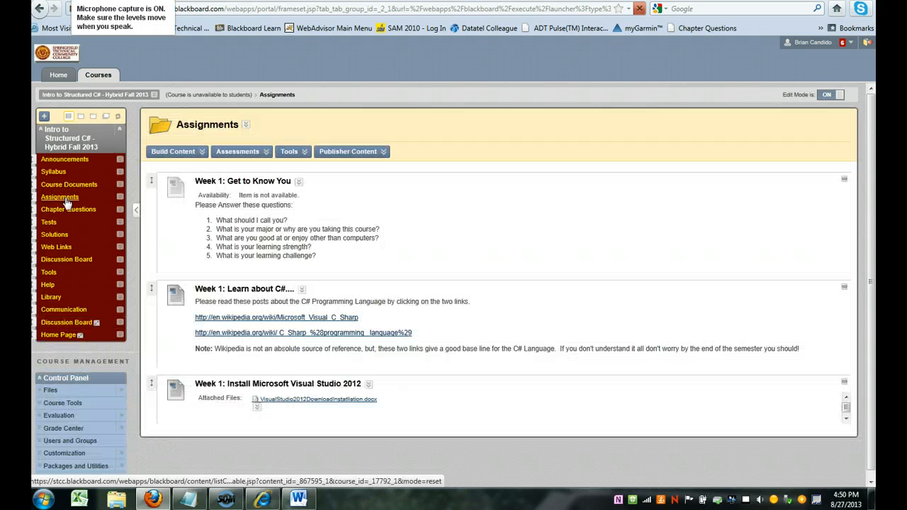
scroll("down", 3)
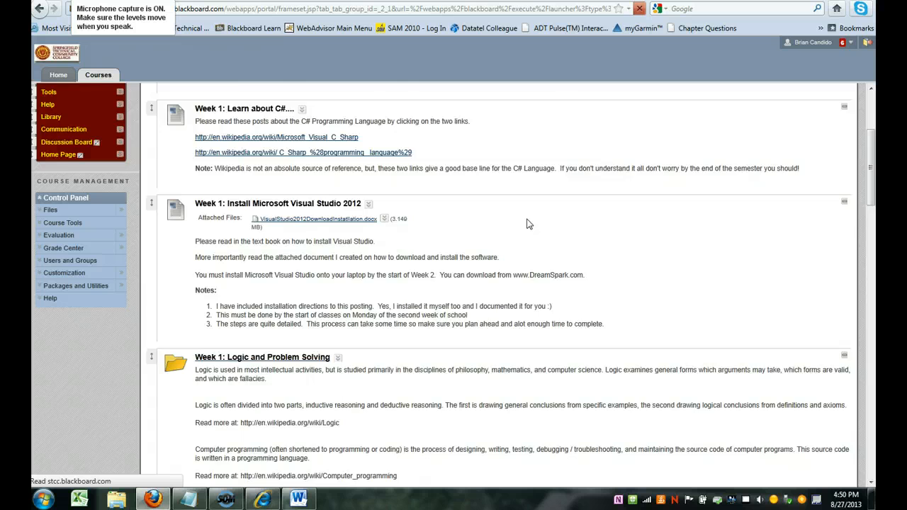
scroll("down", 3)
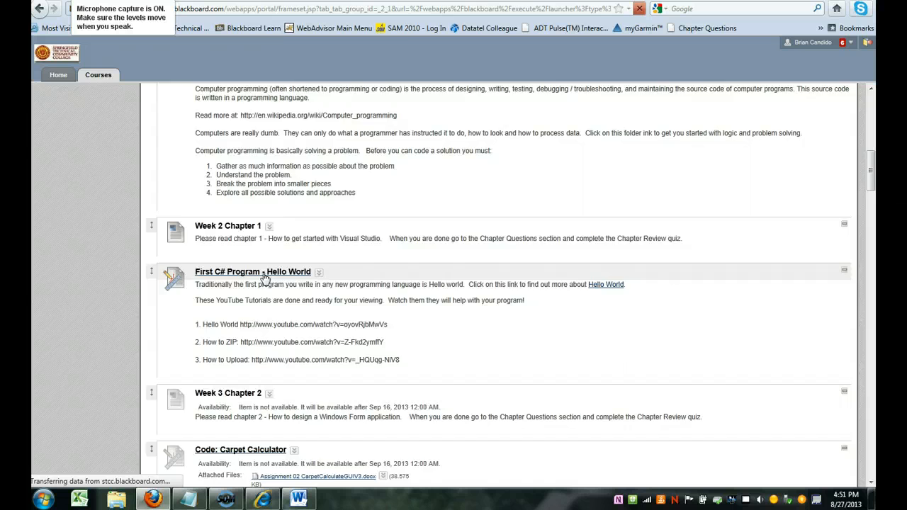
left_click(253, 272)
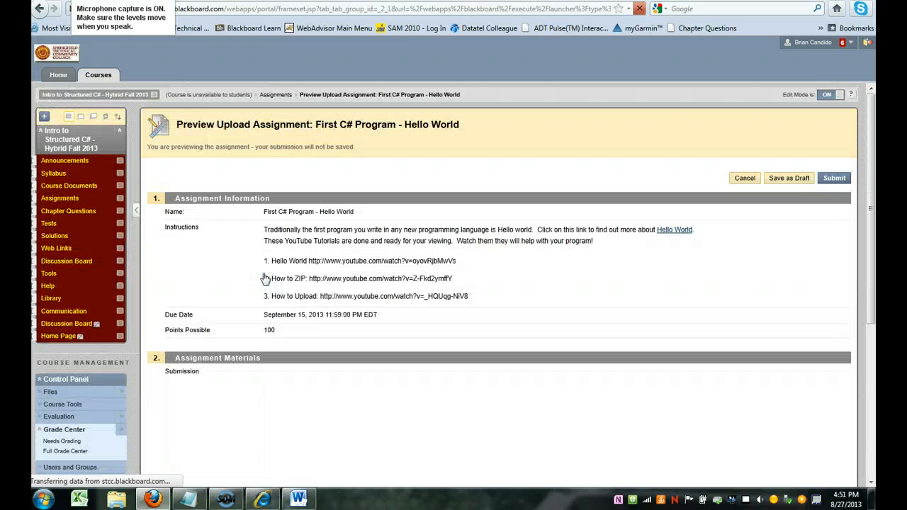
scroll("down", 3)
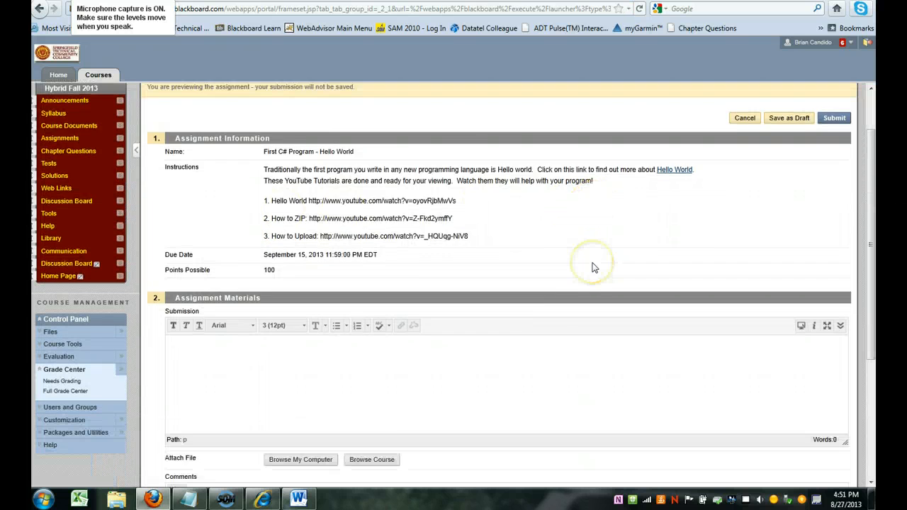
scroll("down", 3)
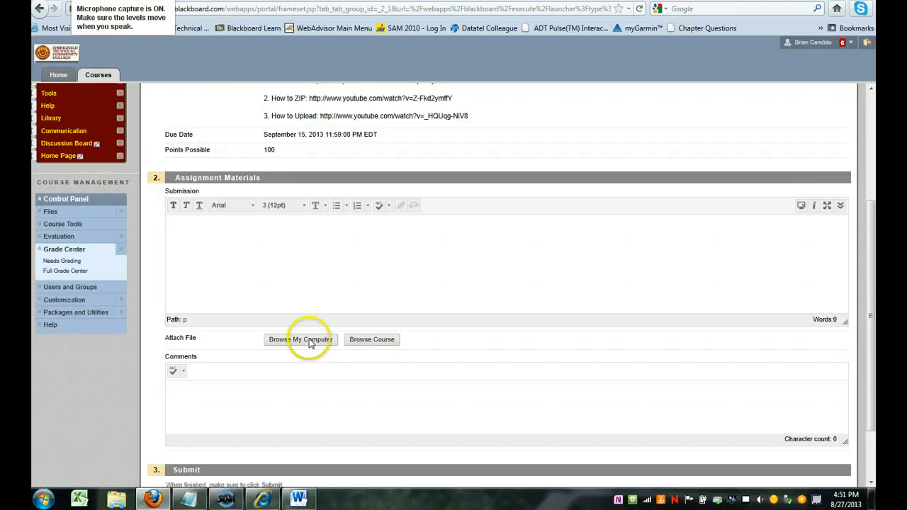
- Attach CandidoHelloWorld.zip from Documents > Projects via Browse My Computer
left_click(301, 341)
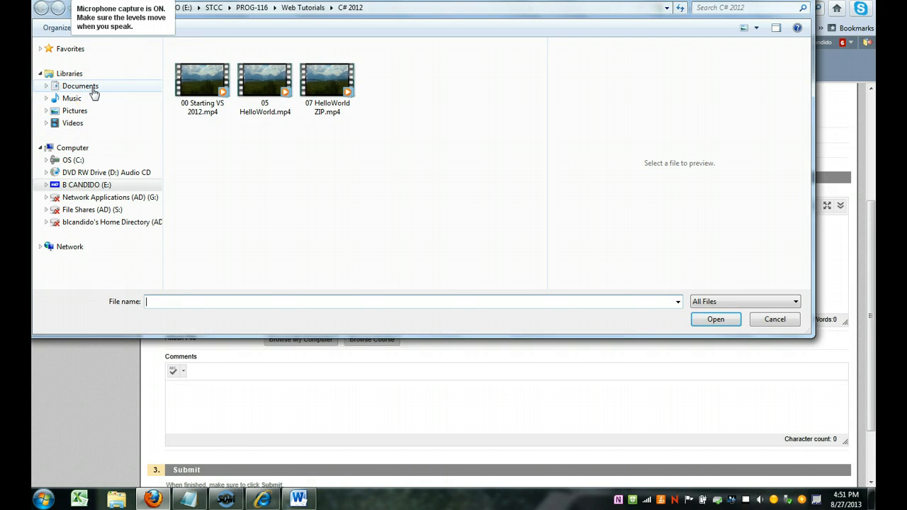
left_click(80, 87)
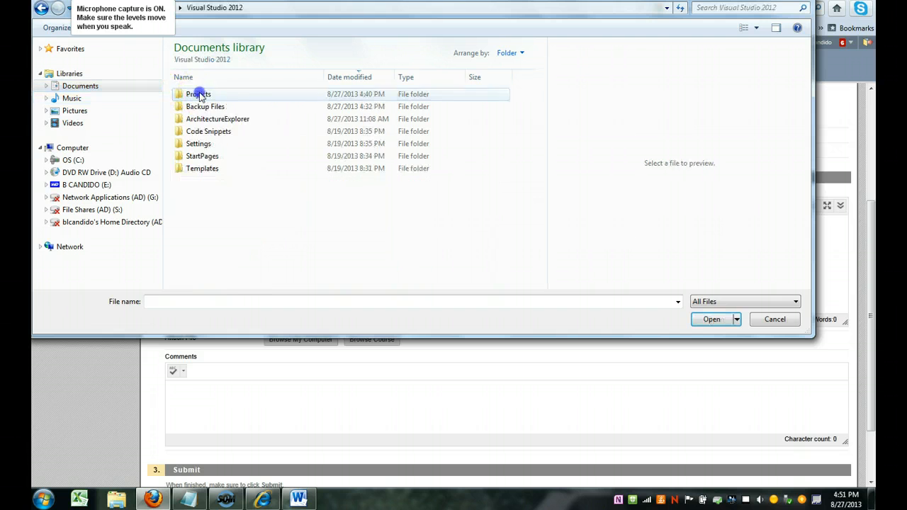
double_click(199, 94)
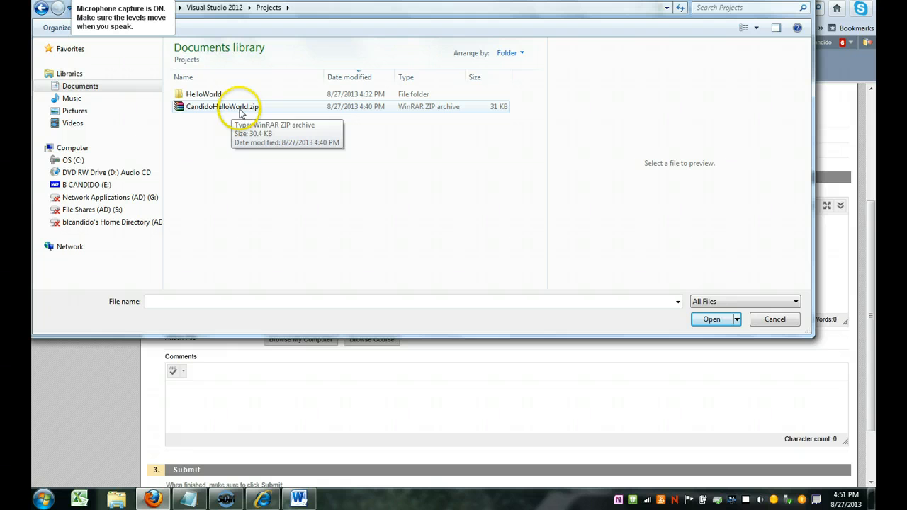
mouse_move(205, 94)
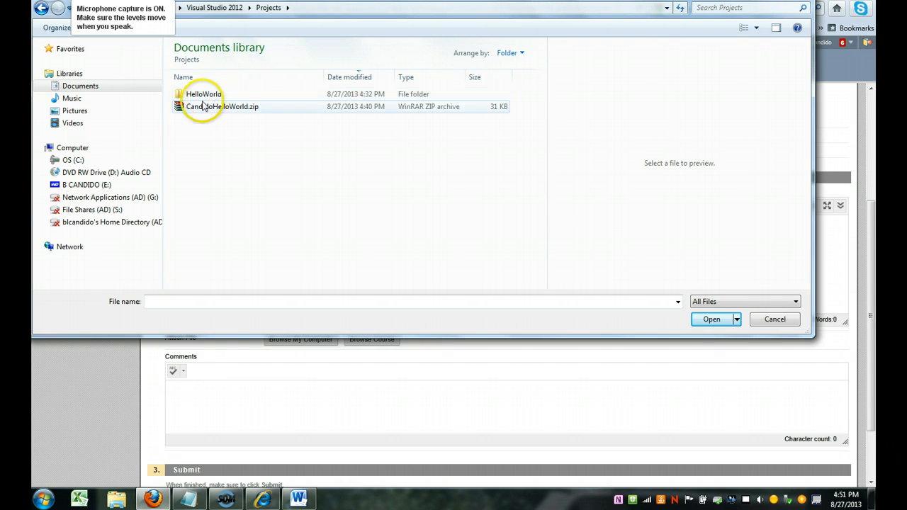
mouse_move(199, 108)
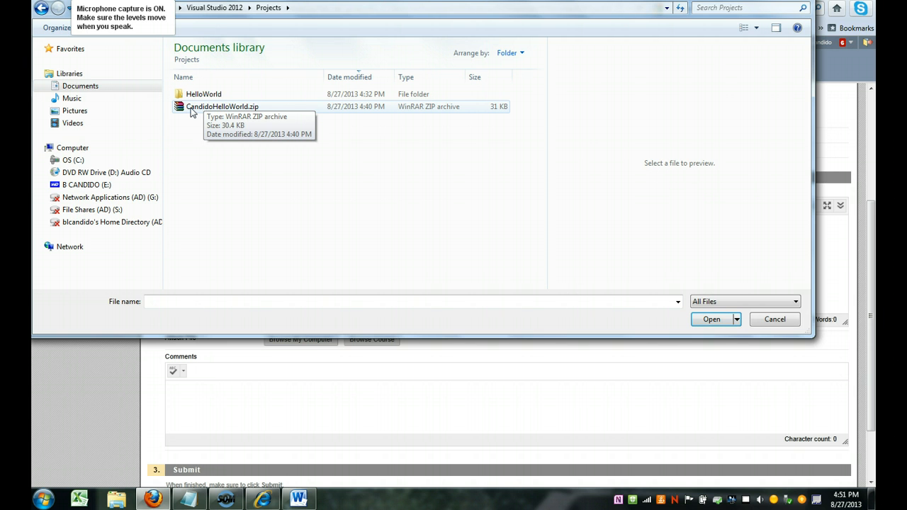
left_click(711, 318)
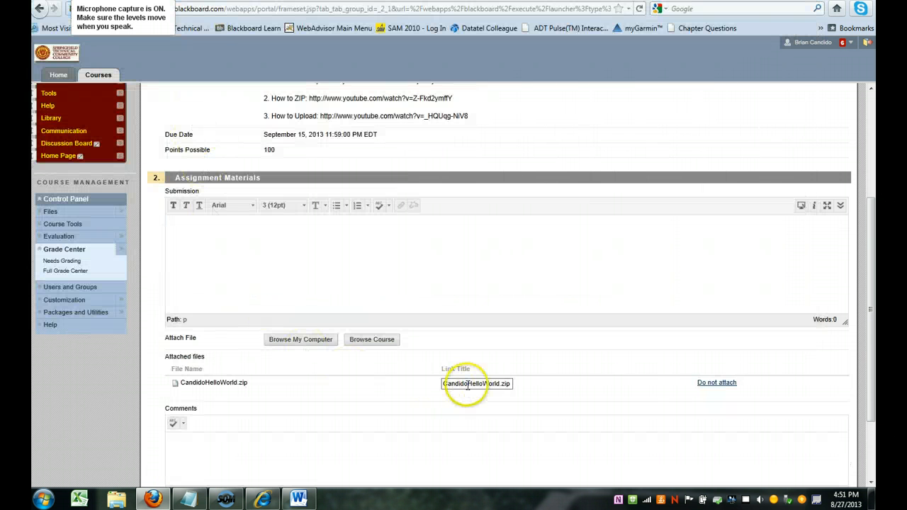
- Submit the assignment with CandidoHelloWorld.zip attached
scroll("down", 3)
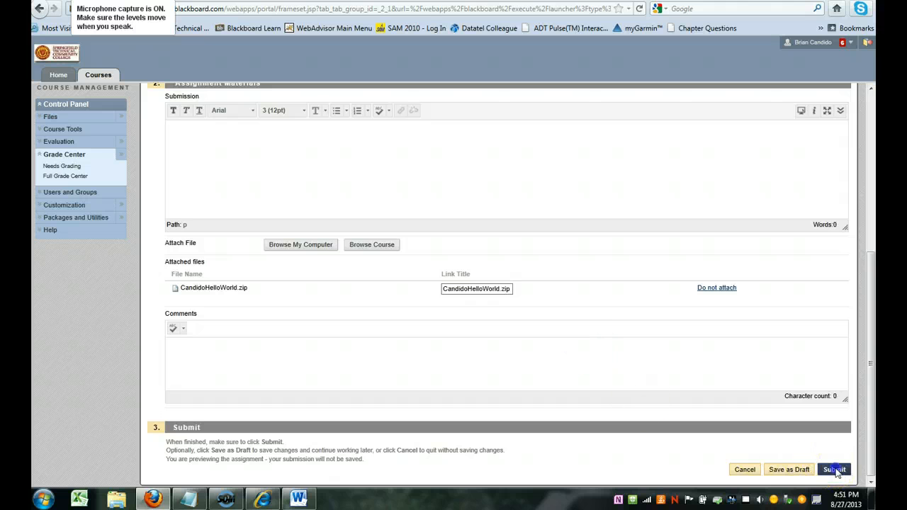
left_click(834, 470)
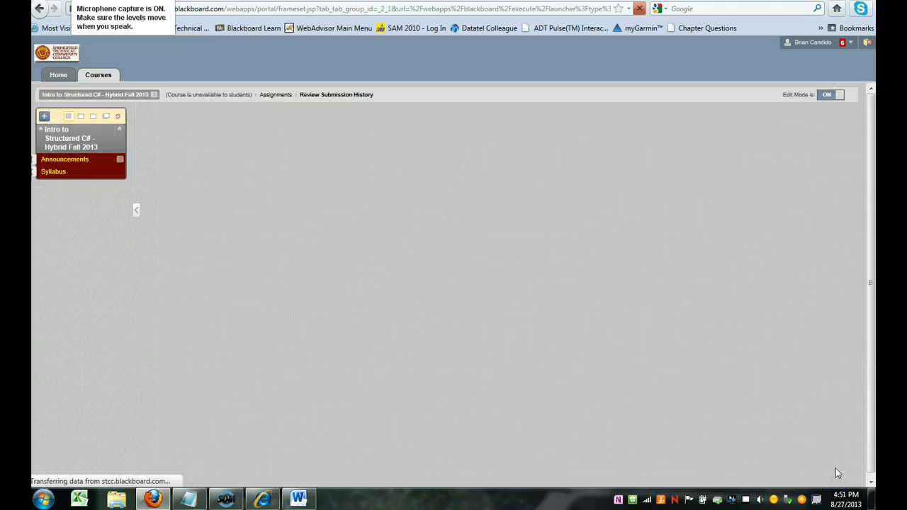